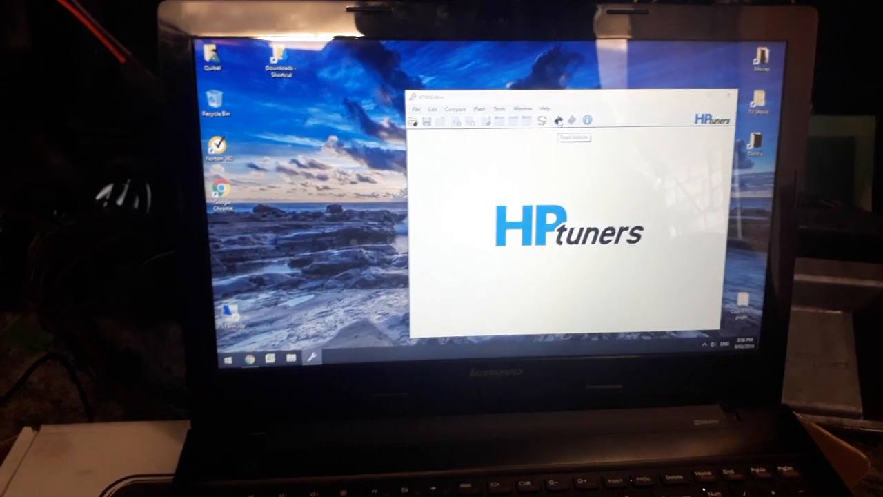
- Read the factory tune from the vehicle ECU with Read Vehicle
{"action": "left_click", "coordinate": [542, 121]}
{"action": "type", "text": "20190309_Factory Read"}
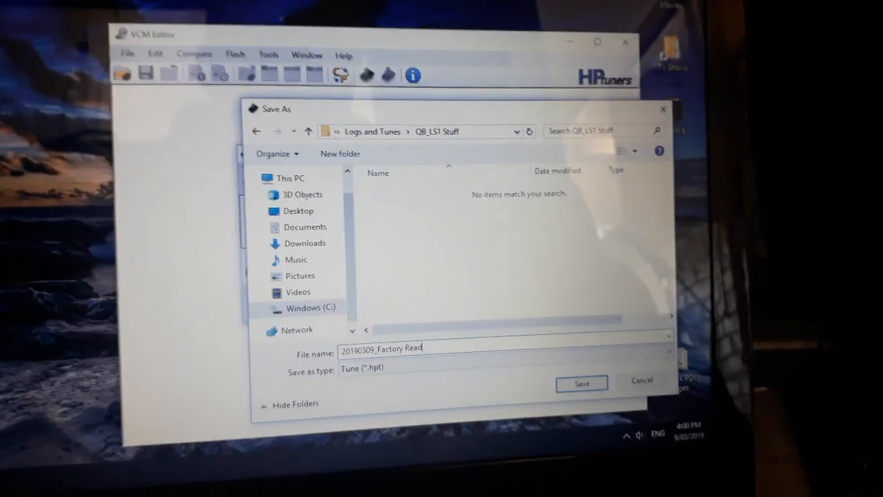
- Save the read as '20190309_Factory Read.hpt' in QB_LS1 Stuff
{"action": "left_click", "coordinate": [580, 383]}
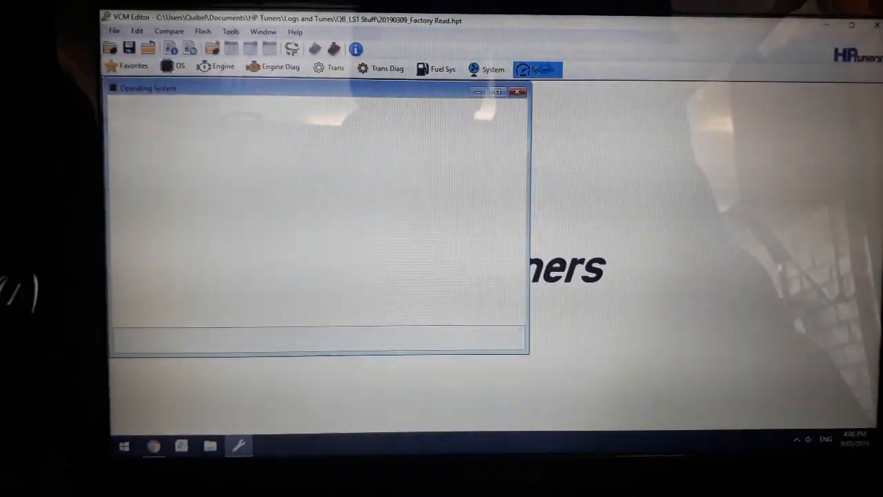
- Show the Speedo calibration window with its 3.08 final drive ratio
{"action": "left_click", "coordinate": [542, 69]}
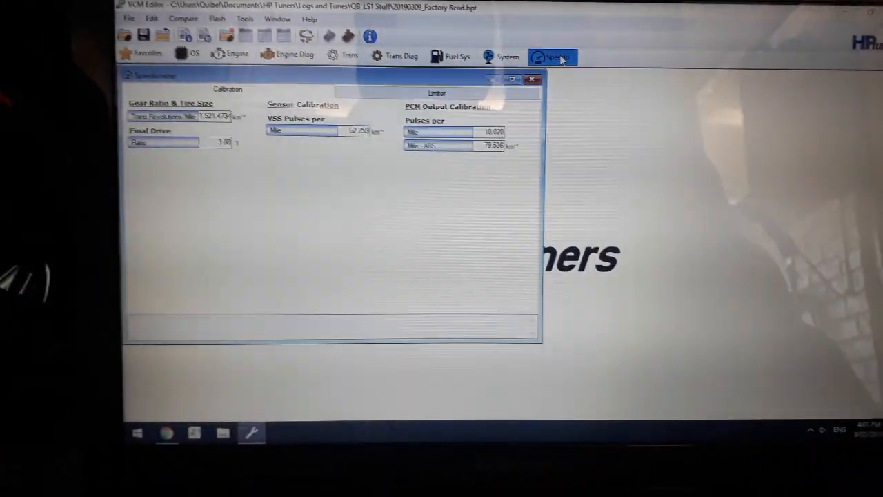